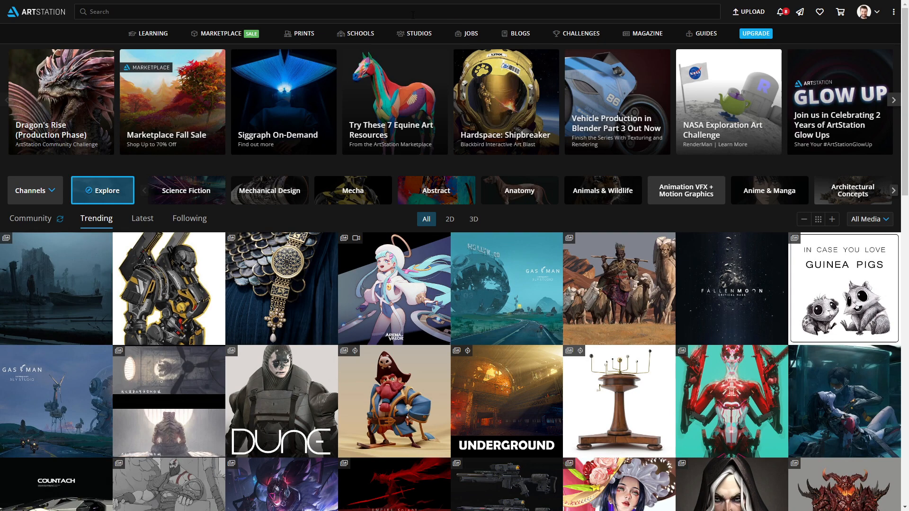
Show only Free Marketplace assets and scroll down to fabric materials, Procreate brushes and kitbash parts.
click(222, 33)
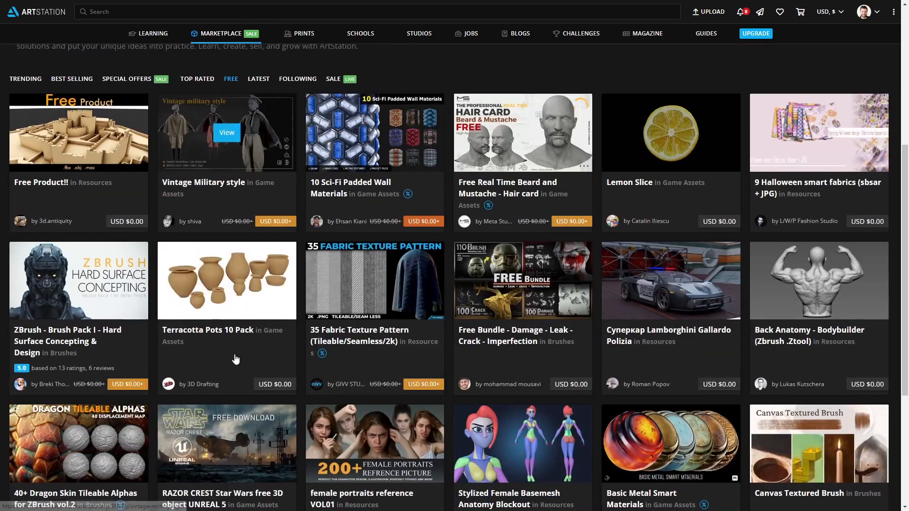
scroll(down, 3)
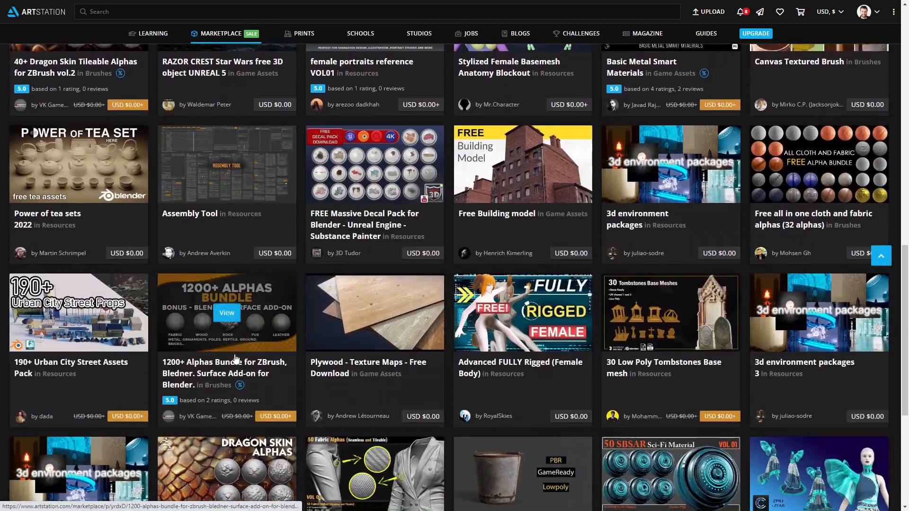
scroll(down, 3)
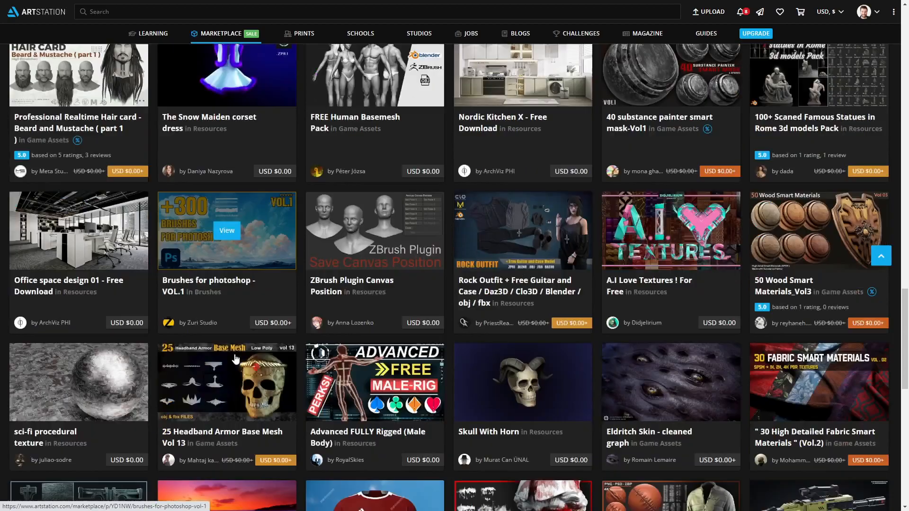
scroll(down, 3)
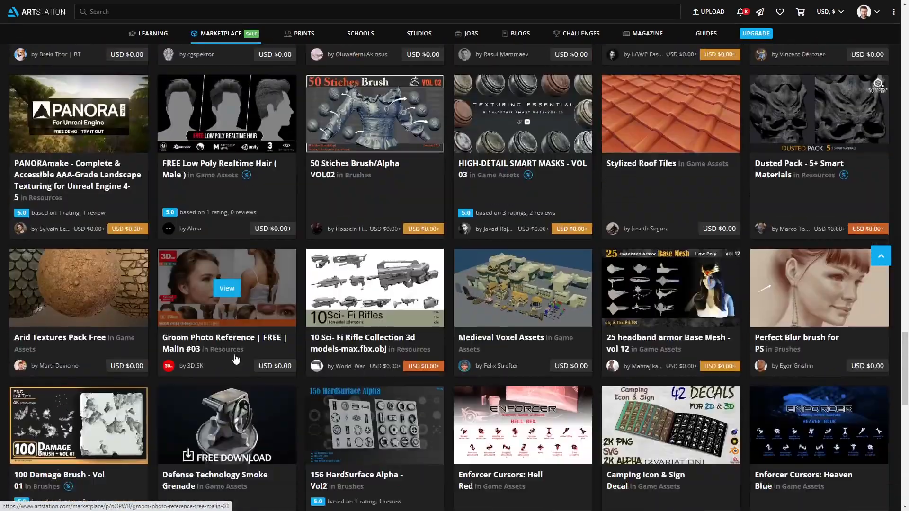
scroll(down, 3)
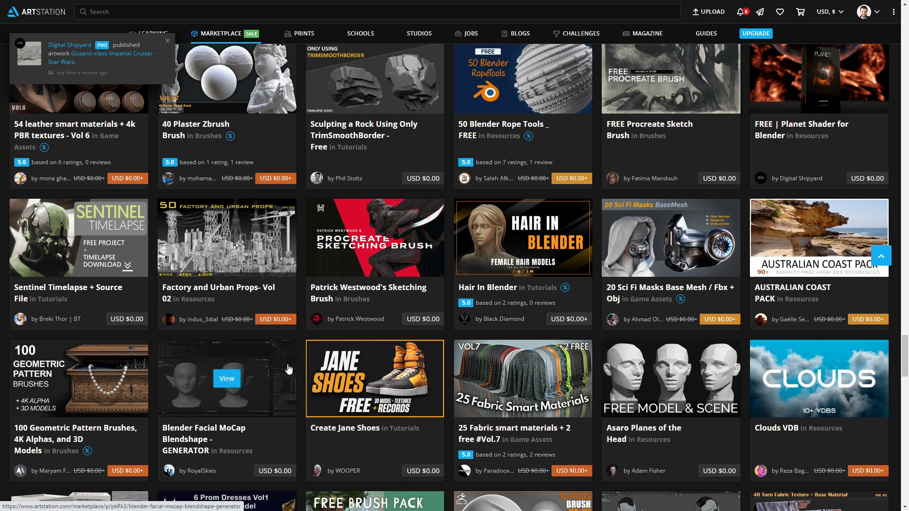
scroll(down, 3)
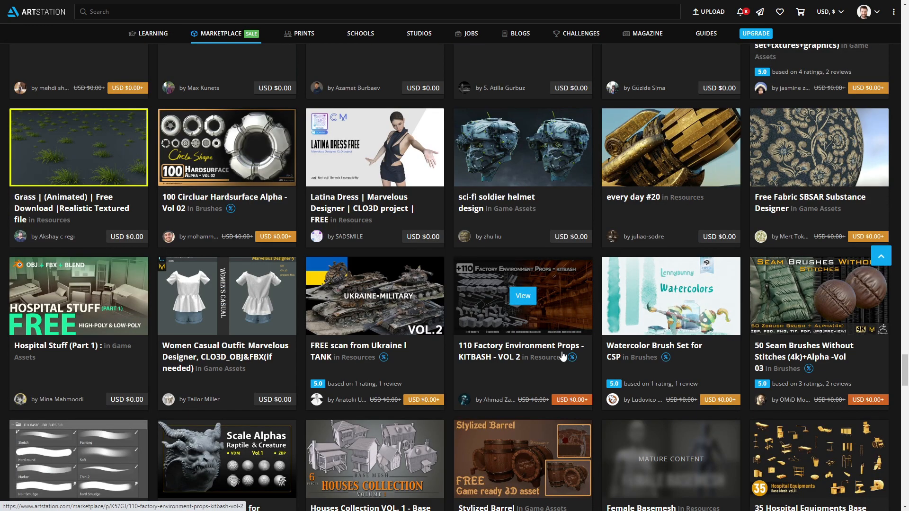
mouse_move(549, 336)
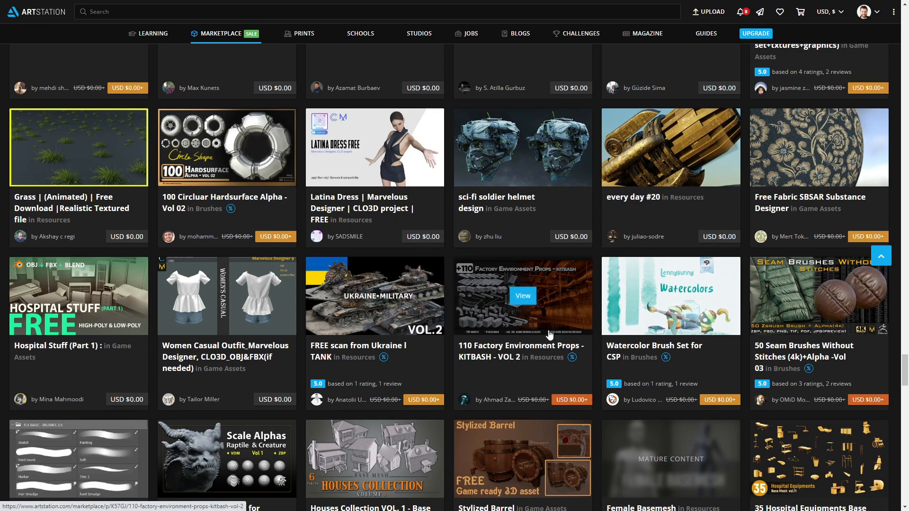
scroll(down, 3)
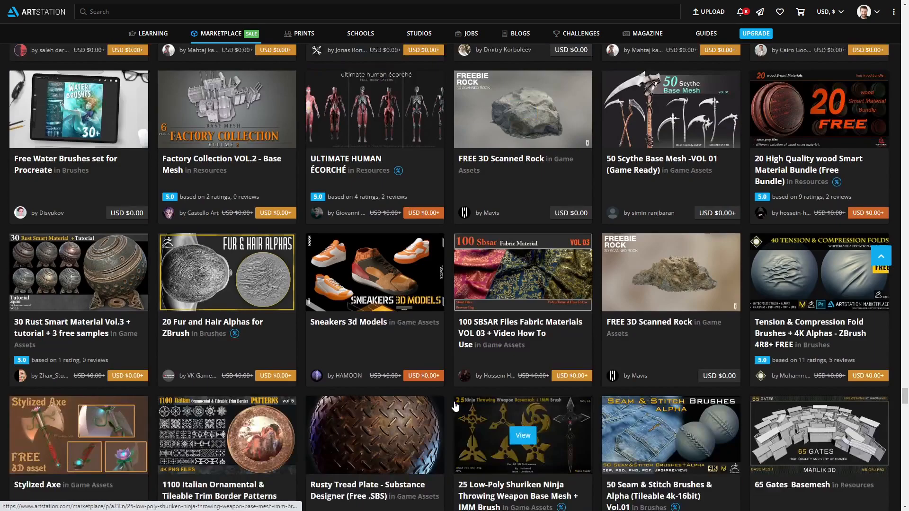
scroll(down, 3)
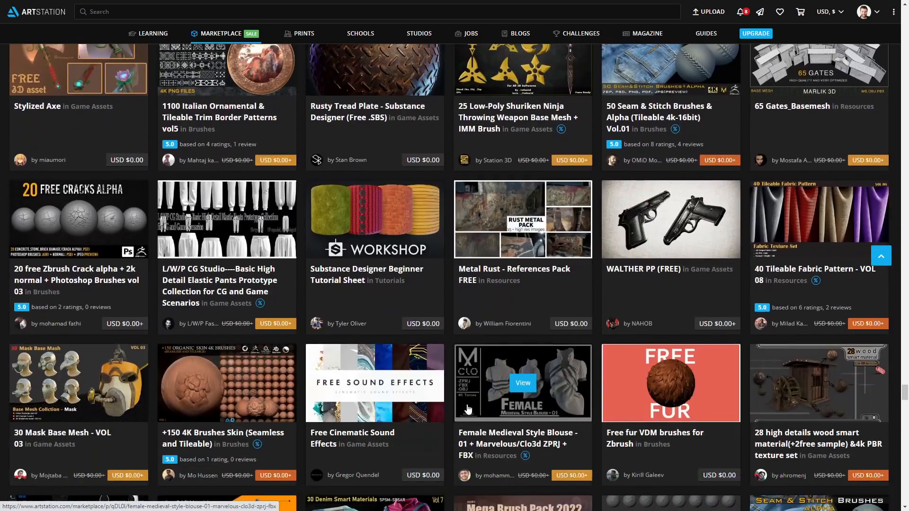
scroll(down, 3)
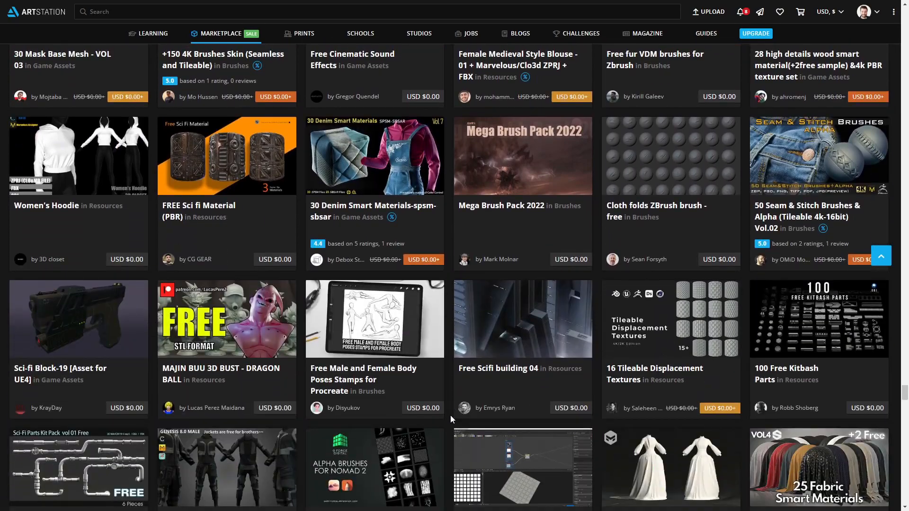